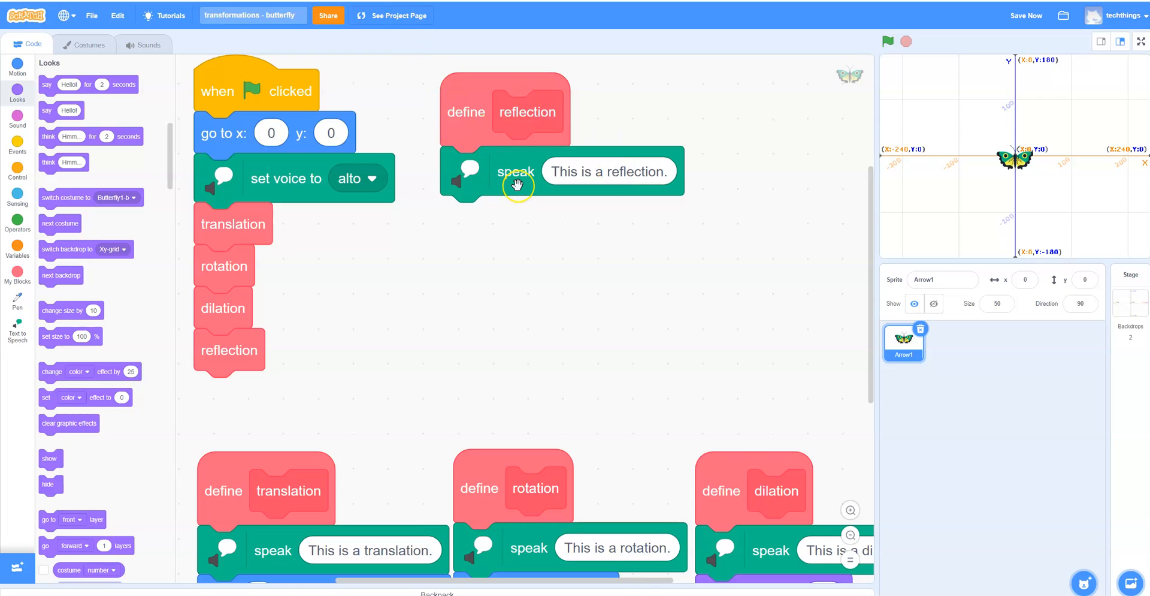
{"action": "mouse_move", "coordinate": [517, 184]}
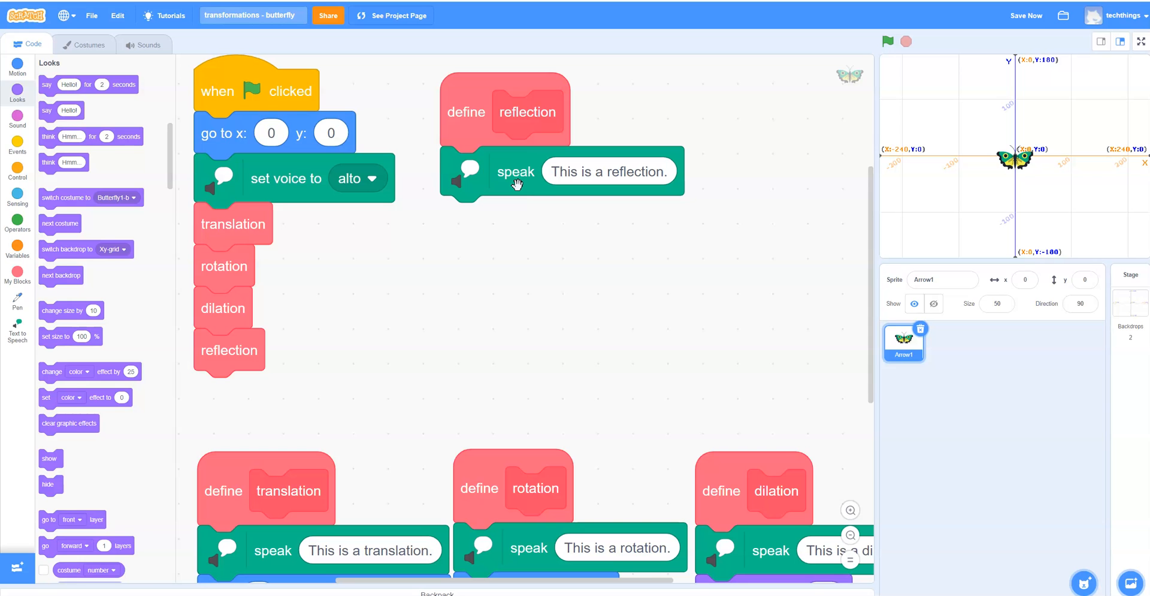
{"action": "mouse_move", "coordinate": [89, 44]}
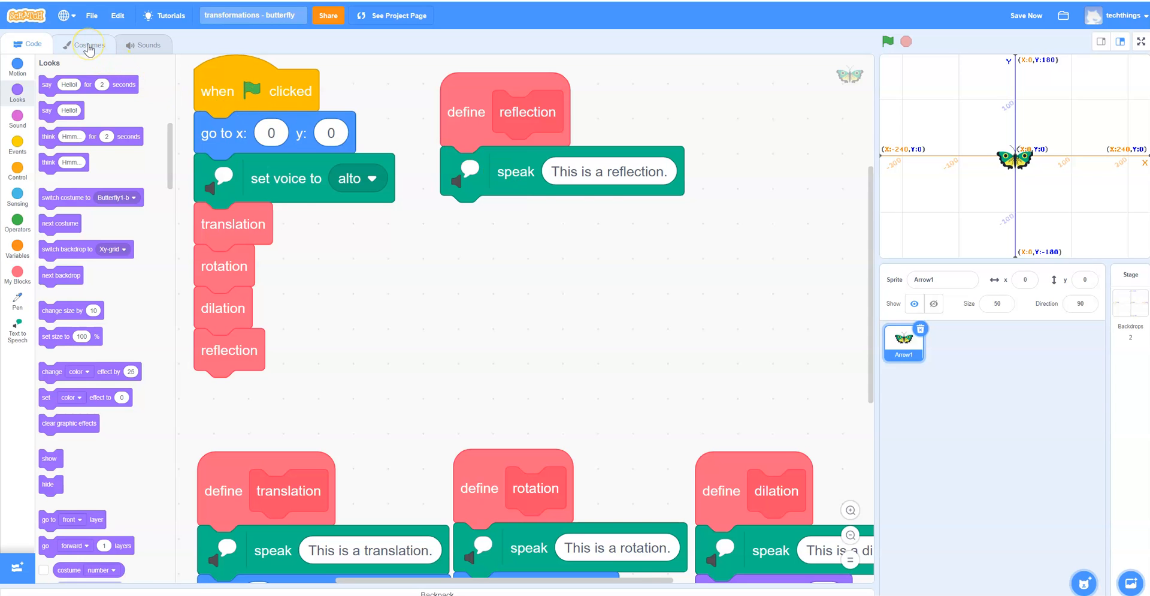
Step: Select the Butterfly1-b costume and drag its bottom tip up to the canvas centre
{"action": "left_click", "coordinate": [88, 45]}
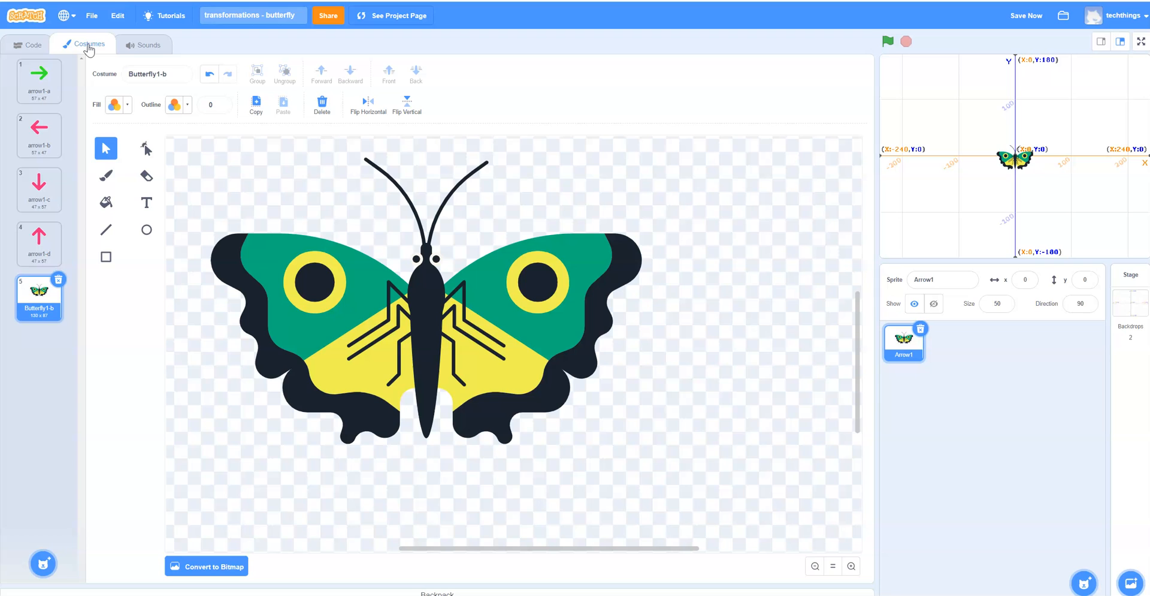
{"action": "left_click", "coordinate": [1018, 154]}
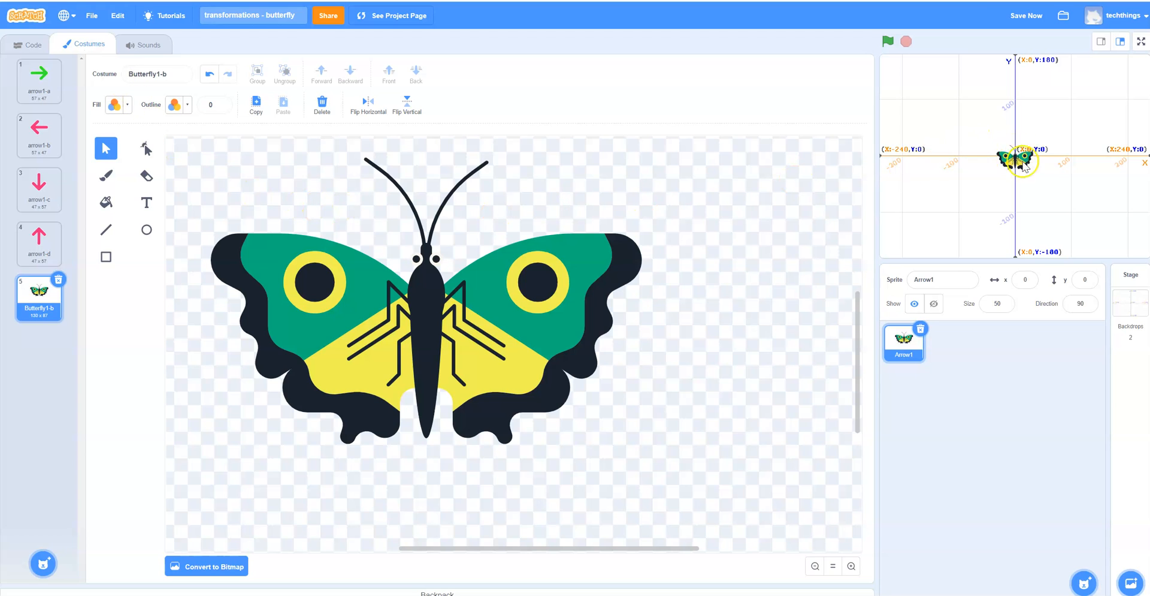
{"action": "left_click", "coordinate": [1025, 279]}
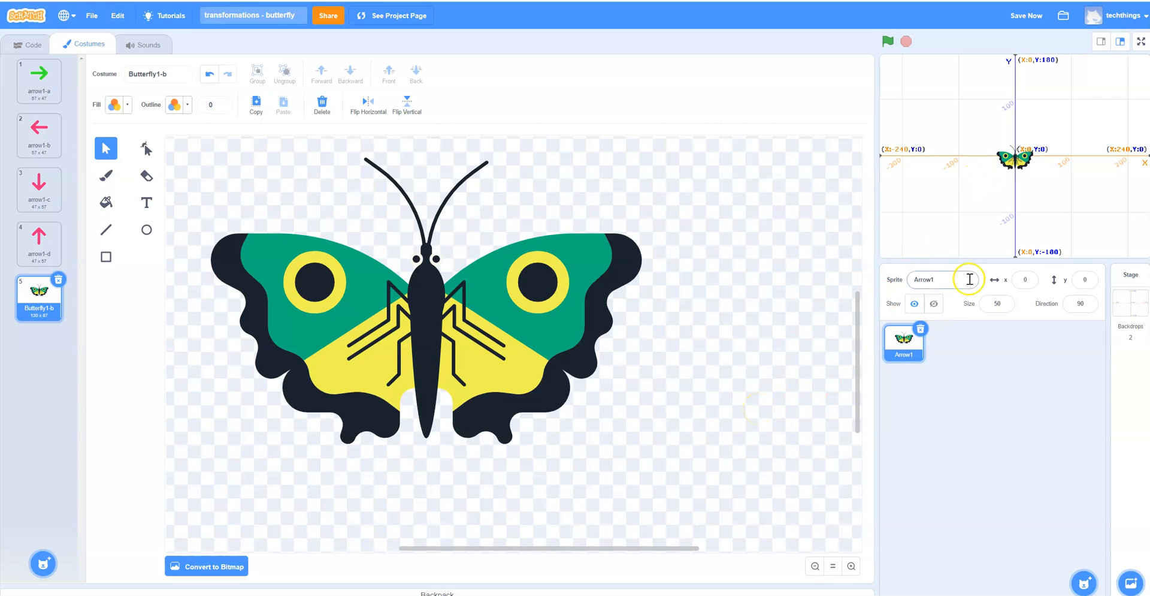
{"action": "left_click", "coordinate": [428, 440]}
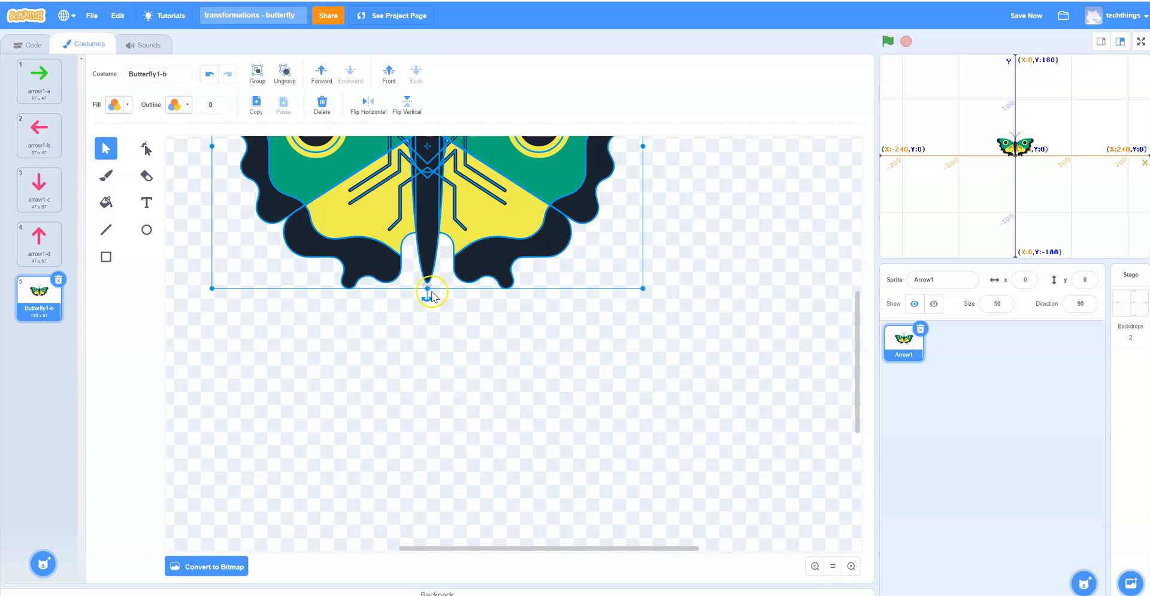
{"action": "mouse_move", "coordinate": [707, 247]}
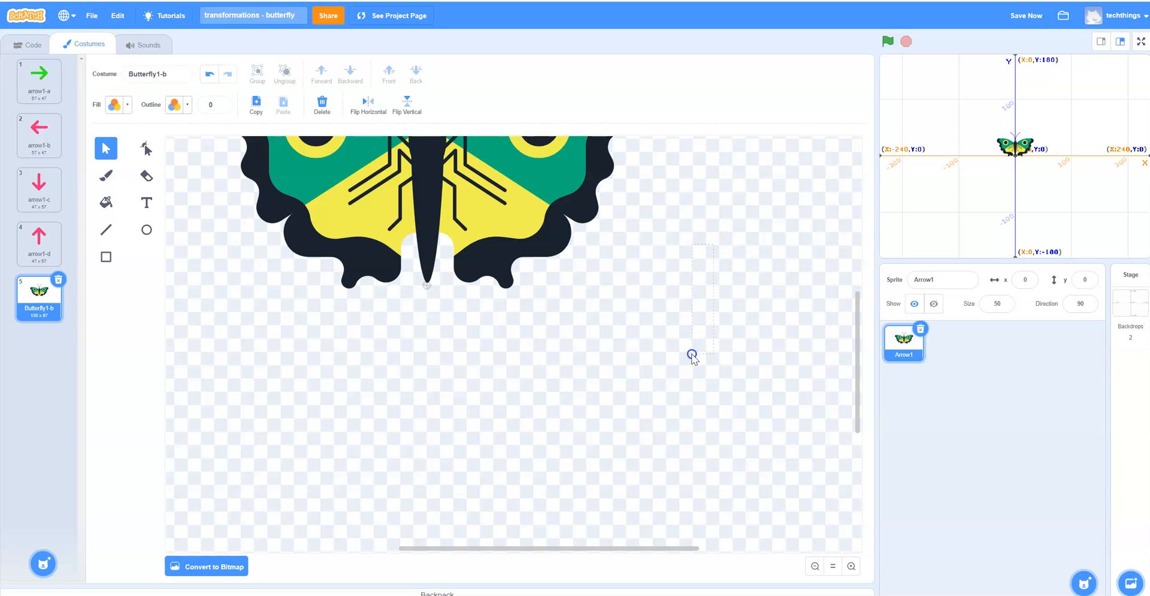
Step: Name the costume 'butterfly upright'
{"action": "scroll", "scroll_direction": "up", "scroll_amount": 3}
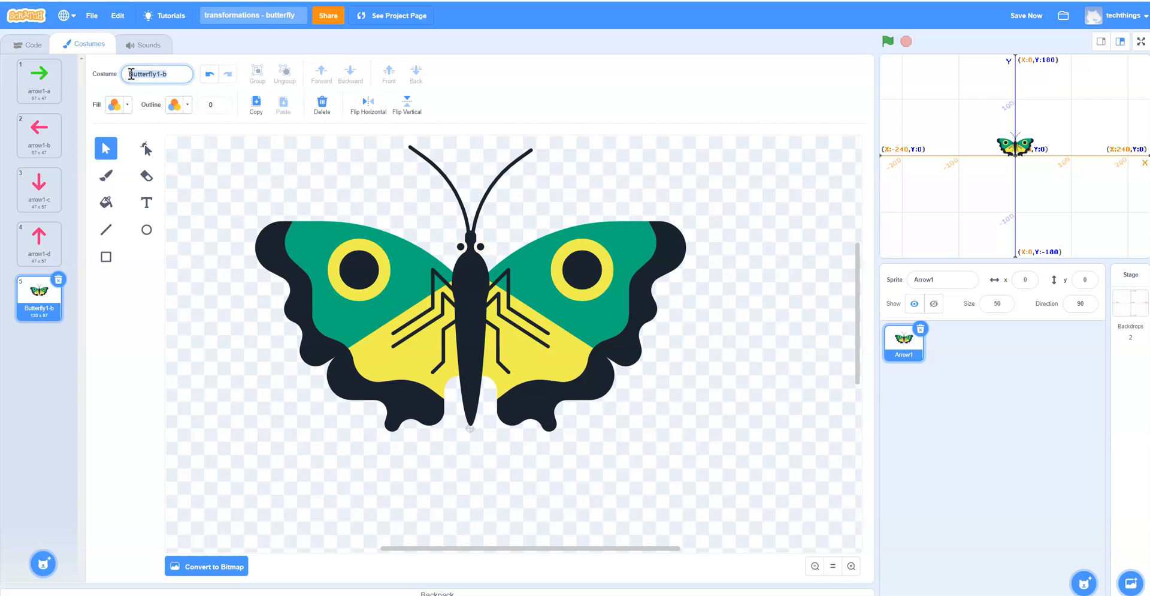
{"action": "type", "text": "butte"}
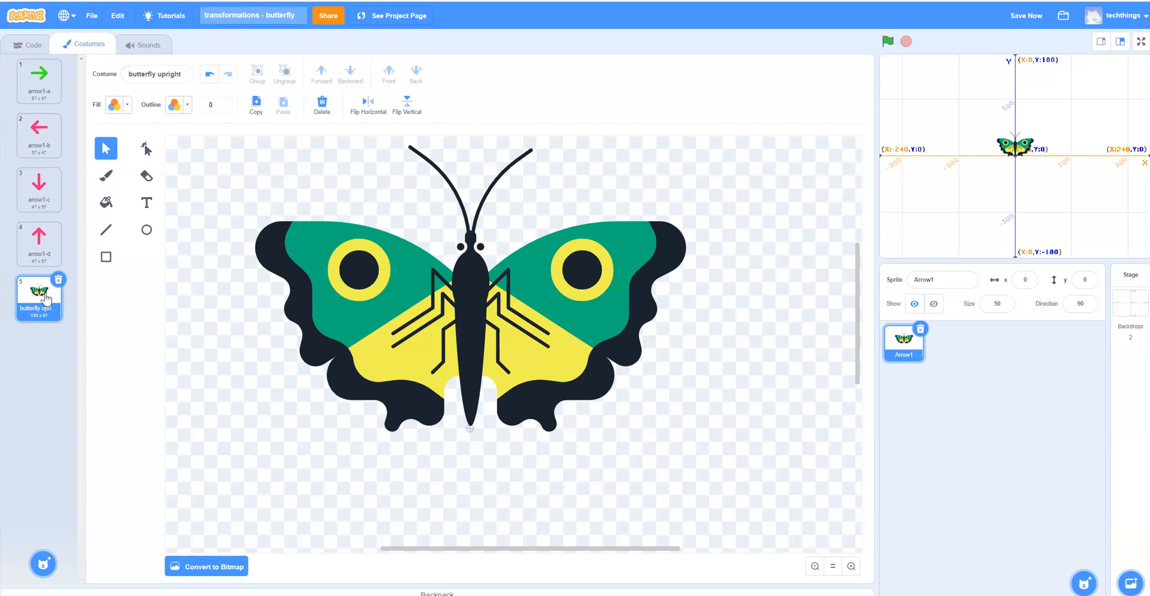
Step: Duplicate the upright costume, flip the copy vertically, and move it below centre
{"action": "right_click", "coordinate": [39, 297]}
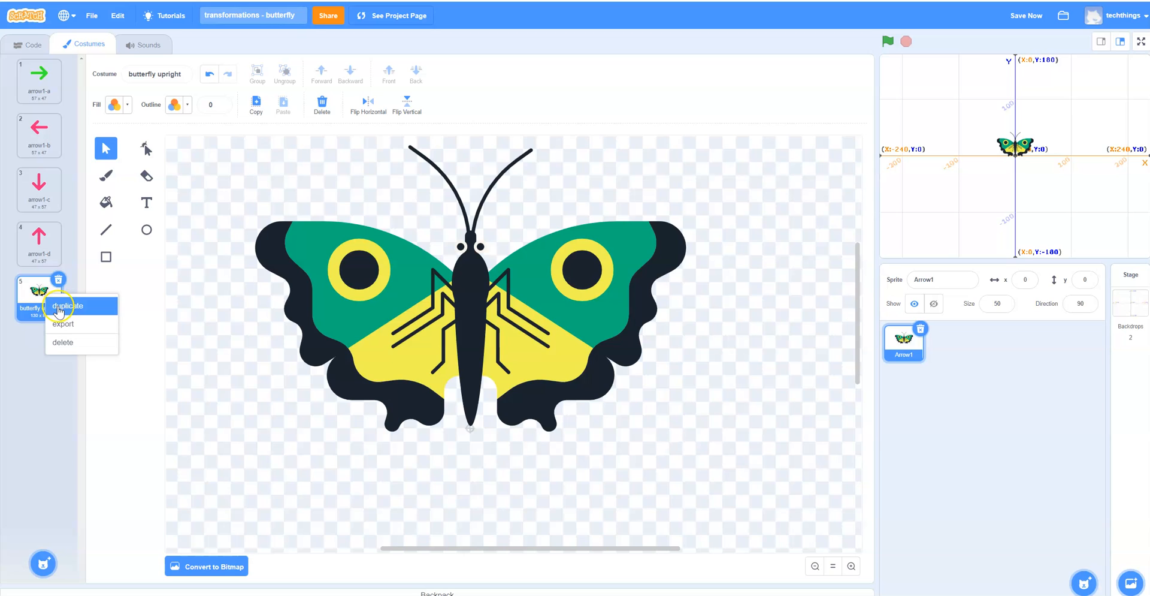
{"action": "left_click", "coordinate": [66, 305]}
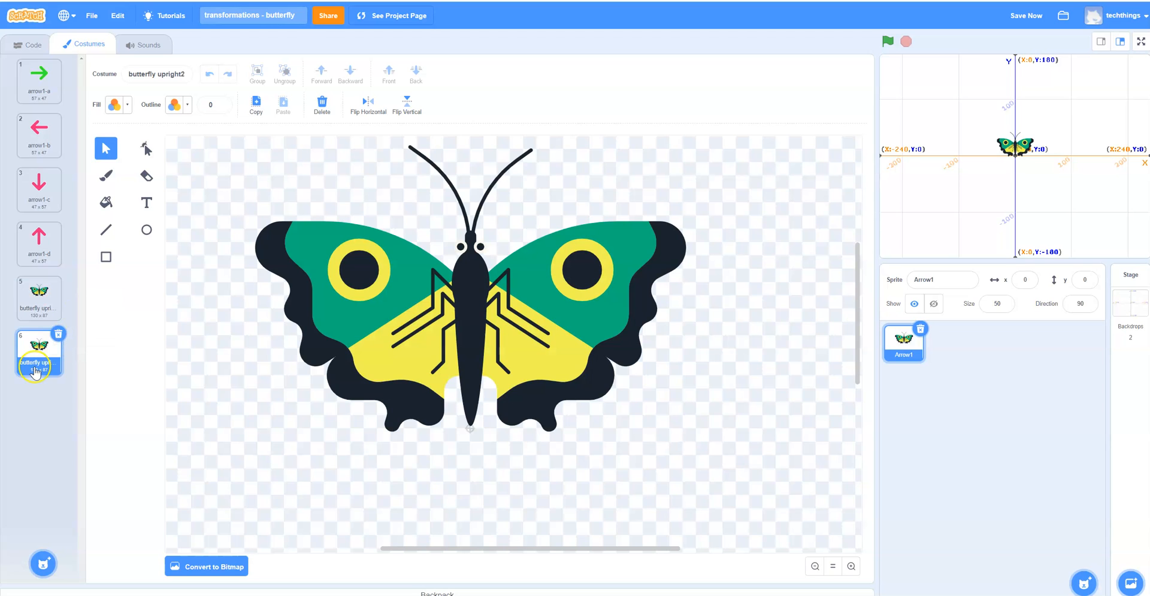
{"action": "left_click", "coordinate": [497, 376]}
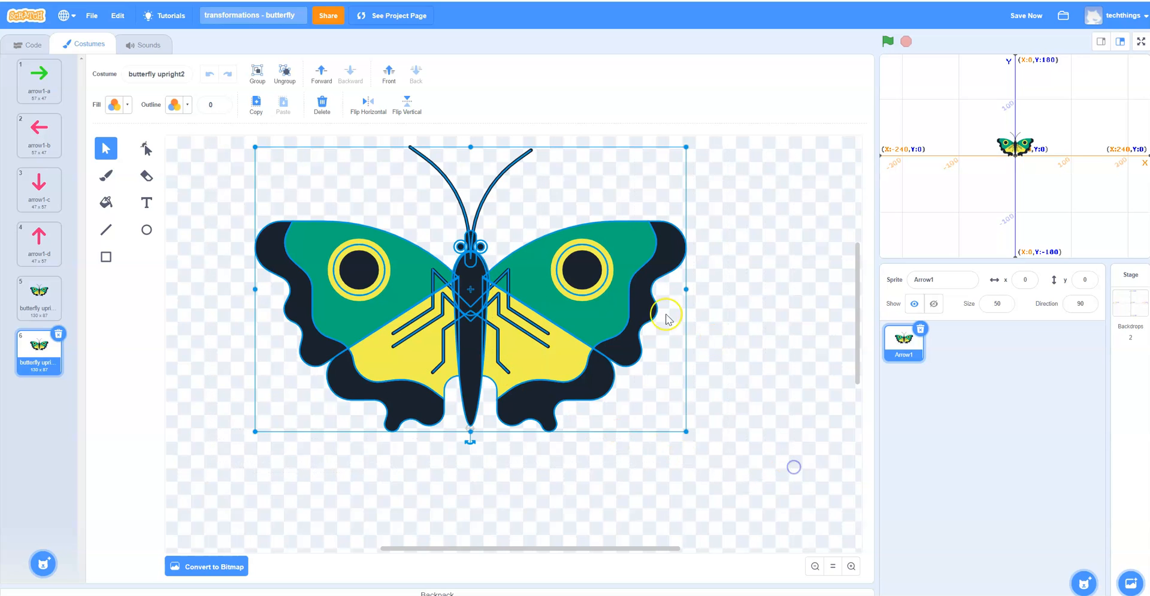
{"action": "mouse_move", "coordinate": [128, 500]}
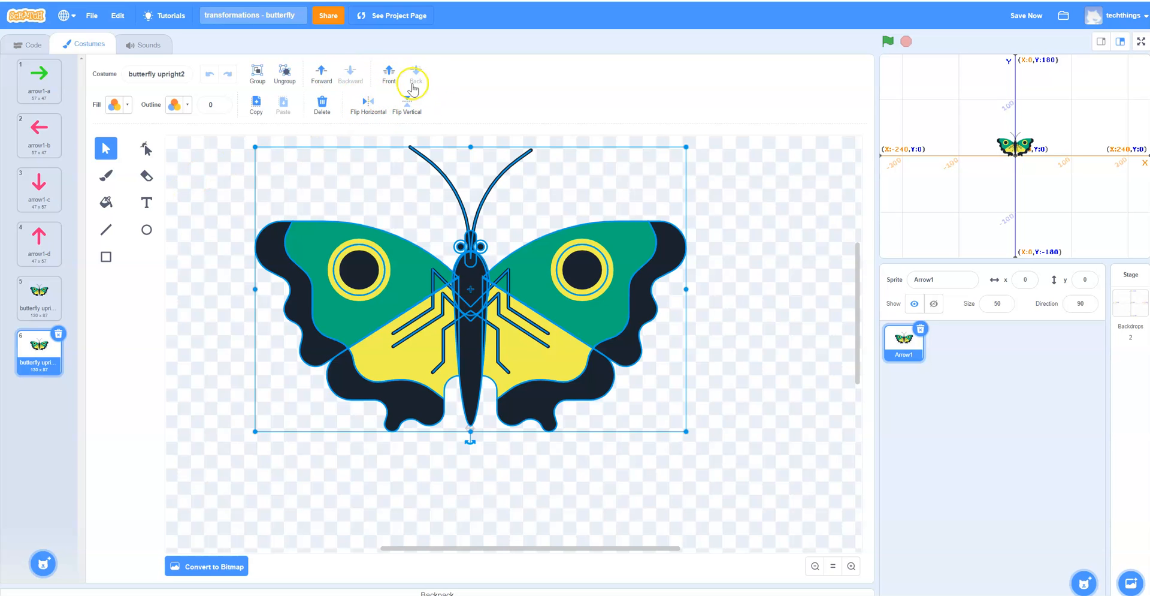
{"action": "left_click", "coordinate": [408, 103]}
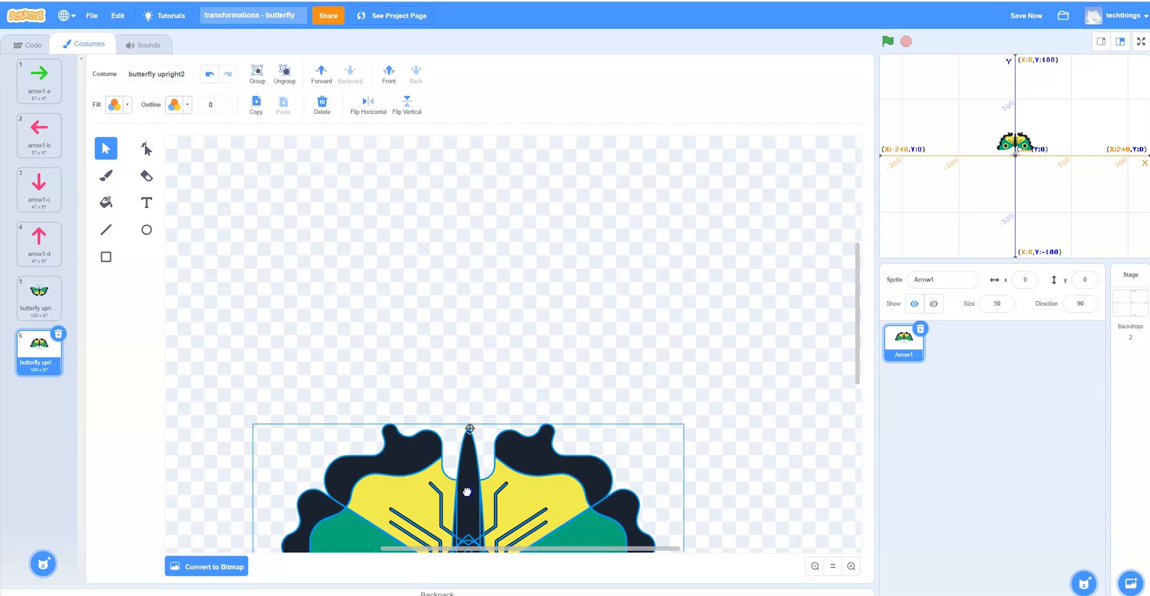
{"action": "left_click_drag", "start_coordinate": [1016, 145], "coordinate": [1020, 170]}
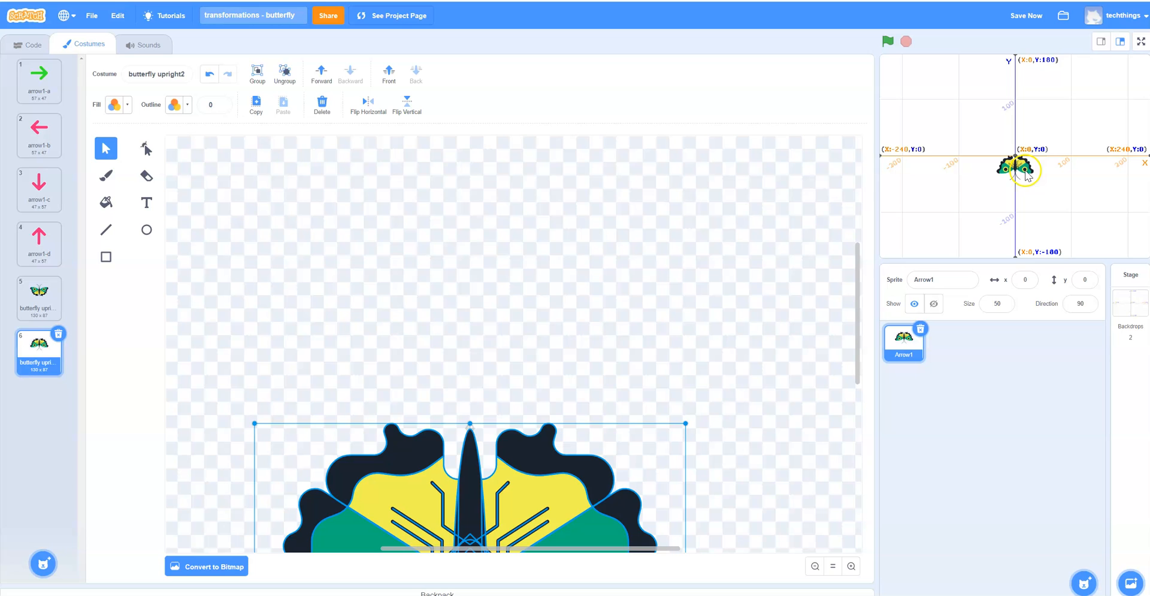
{"action": "mouse_move", "coordinate": [829, 391]}
{"action": "type", "text": "eflected"}
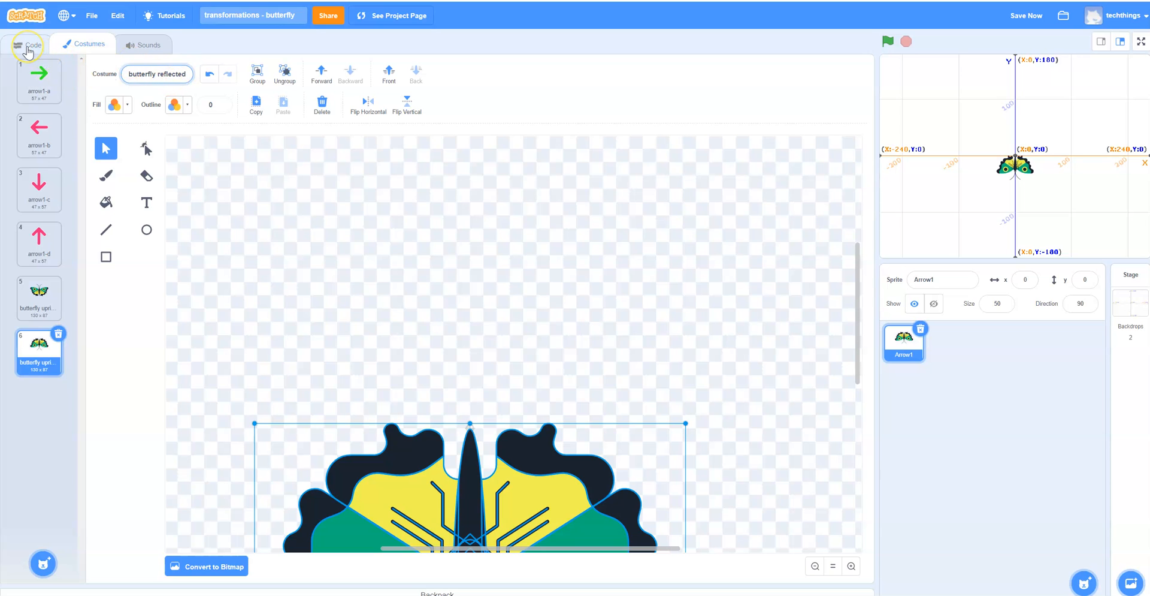
Step: Under define reflection, add costume switches with a 0.5-second wait between them
{"action": "left_click", "coordinate": [31, 45]}
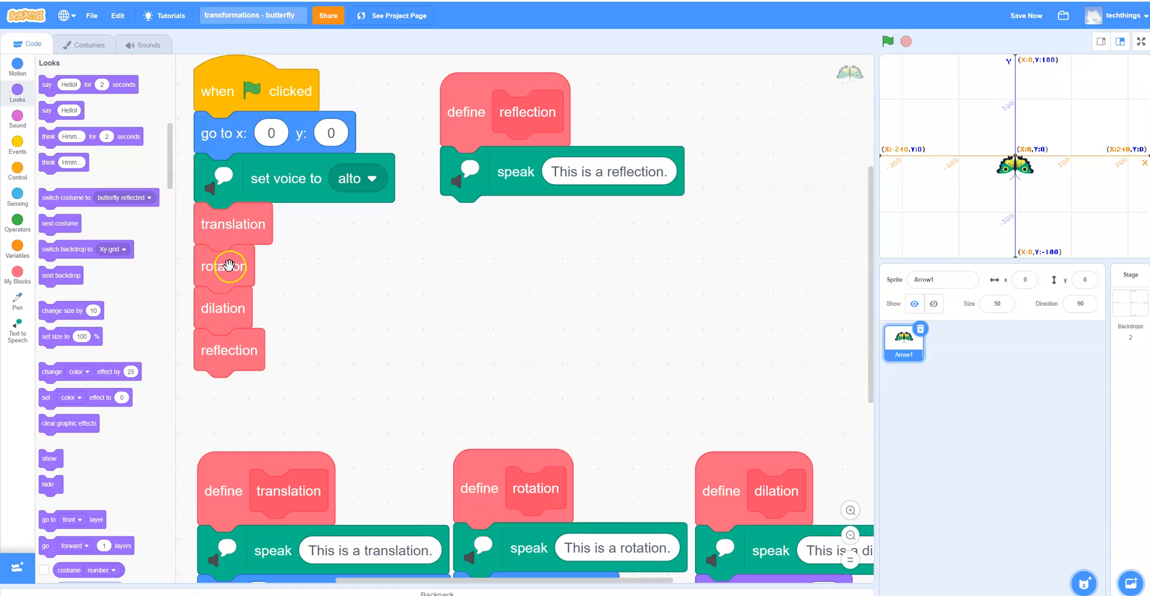
{"action": "mouse_move", "coordinate": [72, 216]}
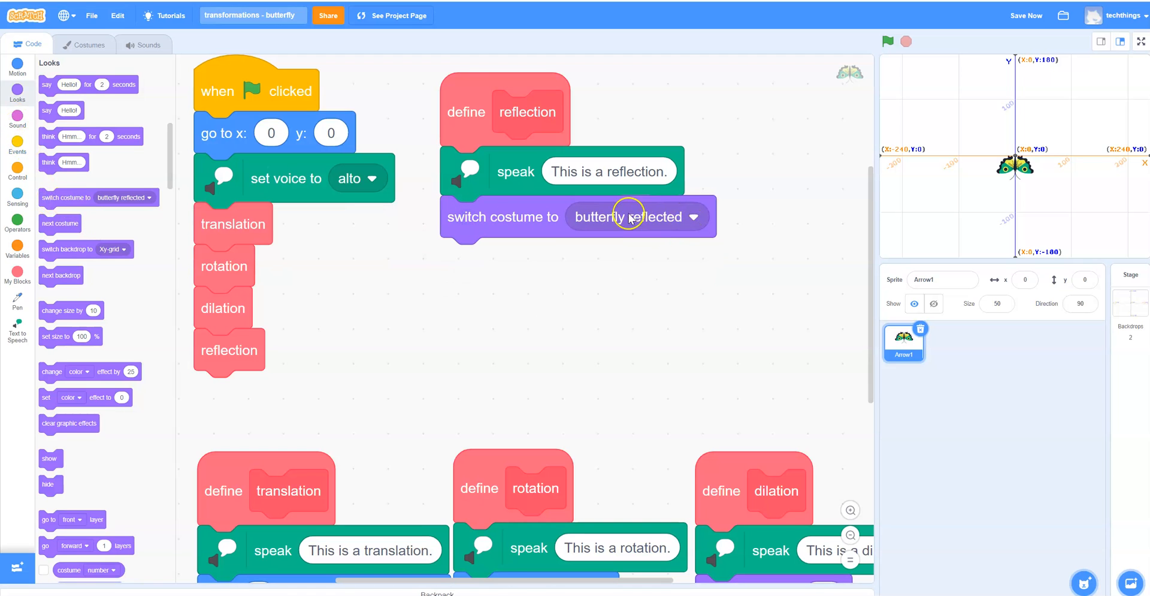
{"action": "mouse_move", "coordinate": [57, 202]}
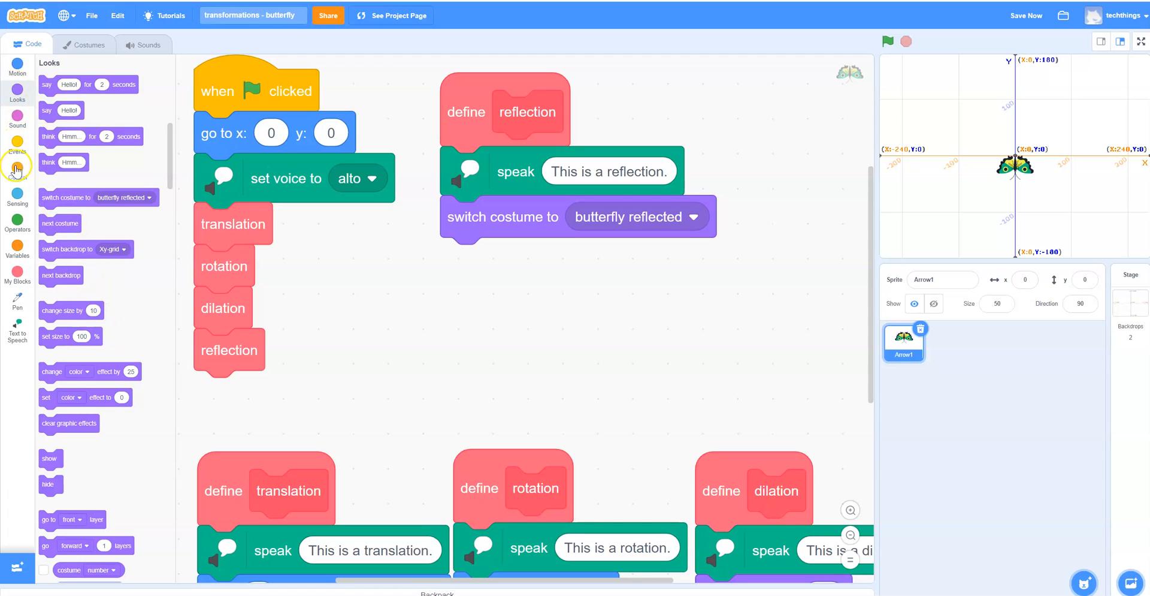
{"action": "left_click", "coordinate": [17, 170]}
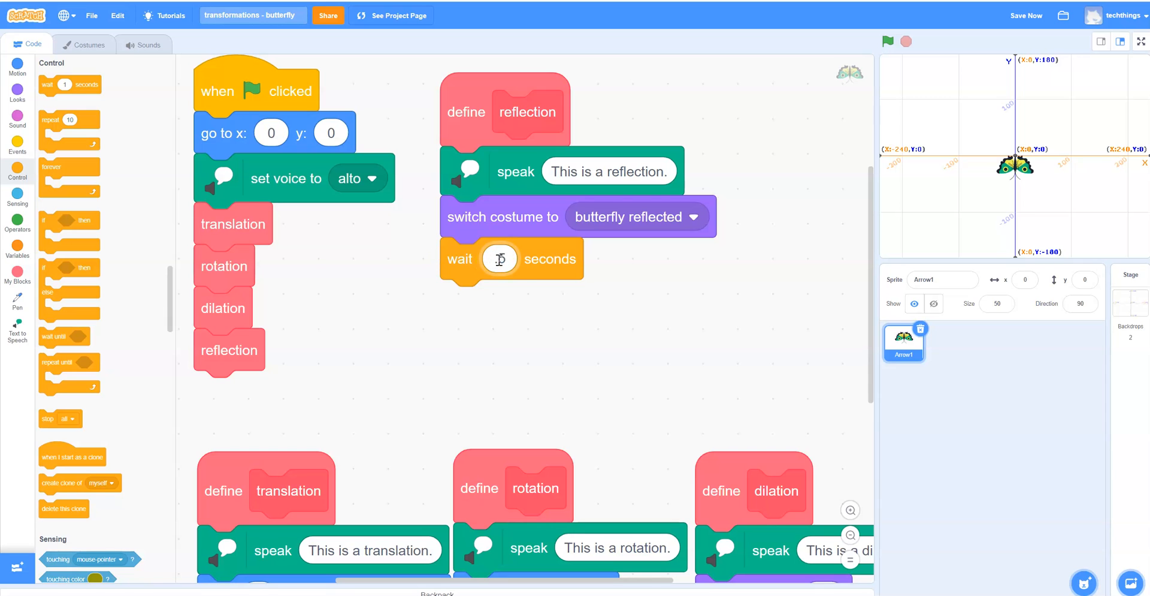
{"action": "left_click", "coordinate": [17, 92]}
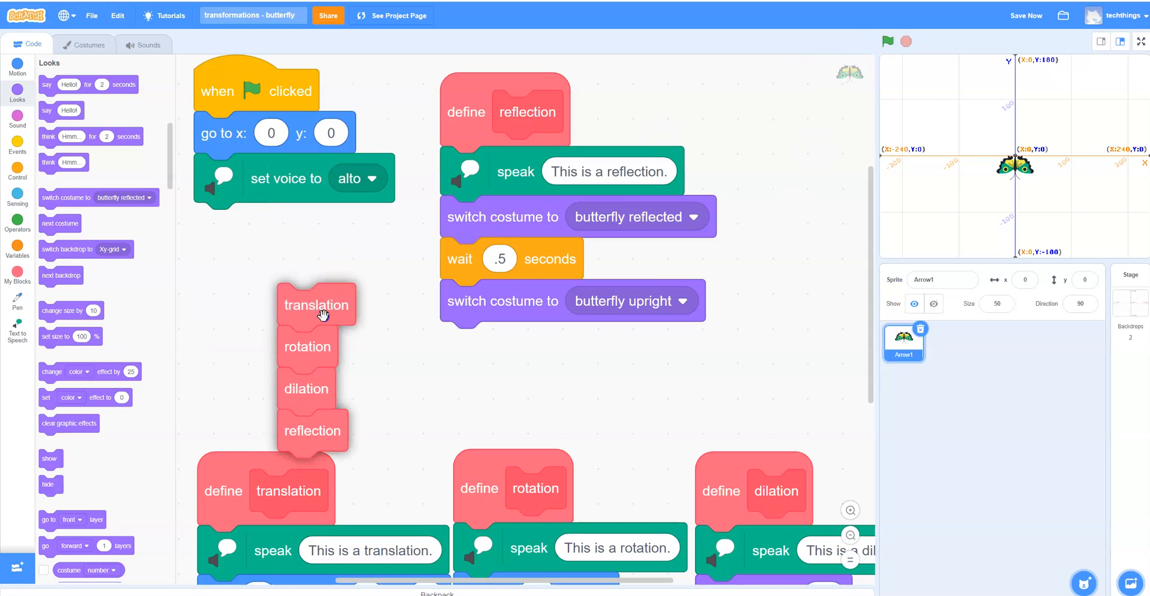
Step: Attach only the reflection call to the green-flag script and run the project twice
{"action": "left_click_drag", "start_coordinate": [311, 430], "coordinate": [239, 226]}
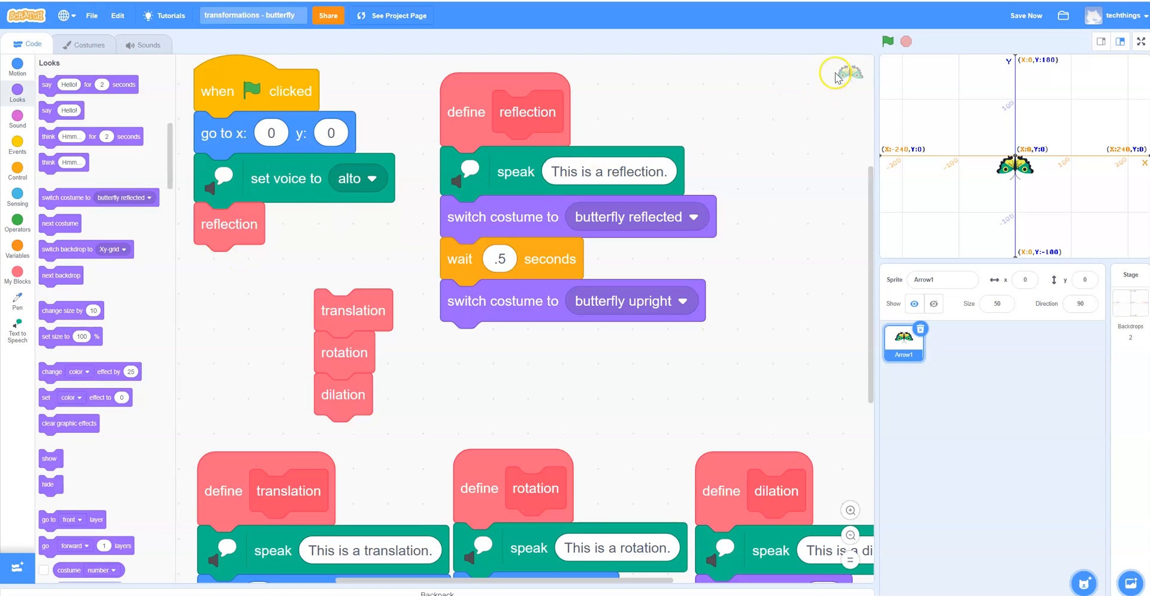
{"action": "left_click", "coordinate": [887, 41]}
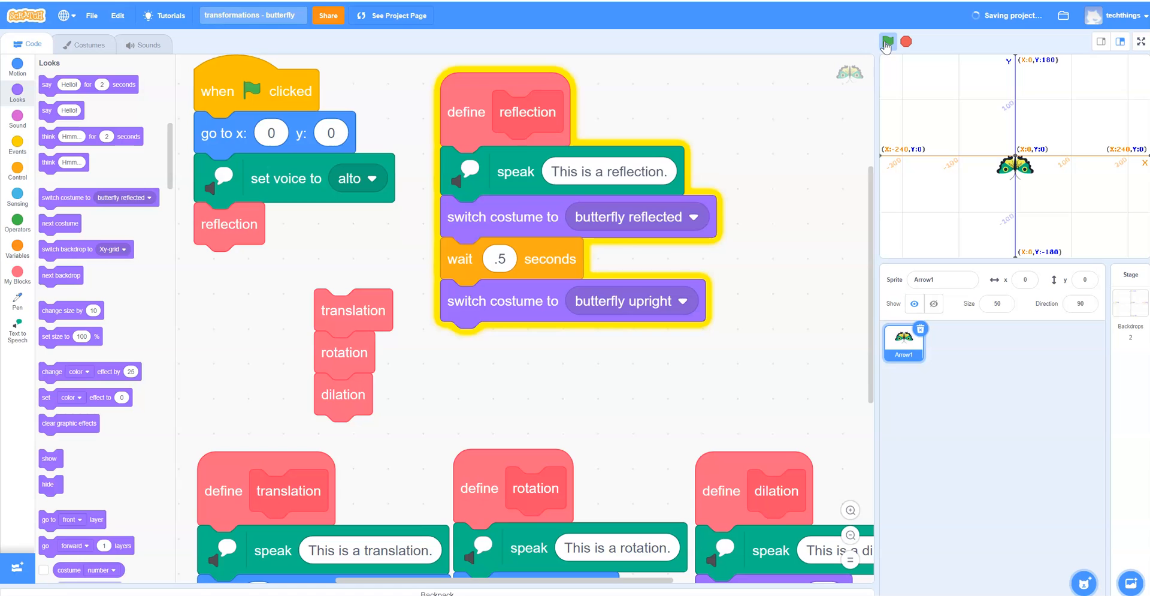
{"action": "left_click", "coordinate": [886, 42]}
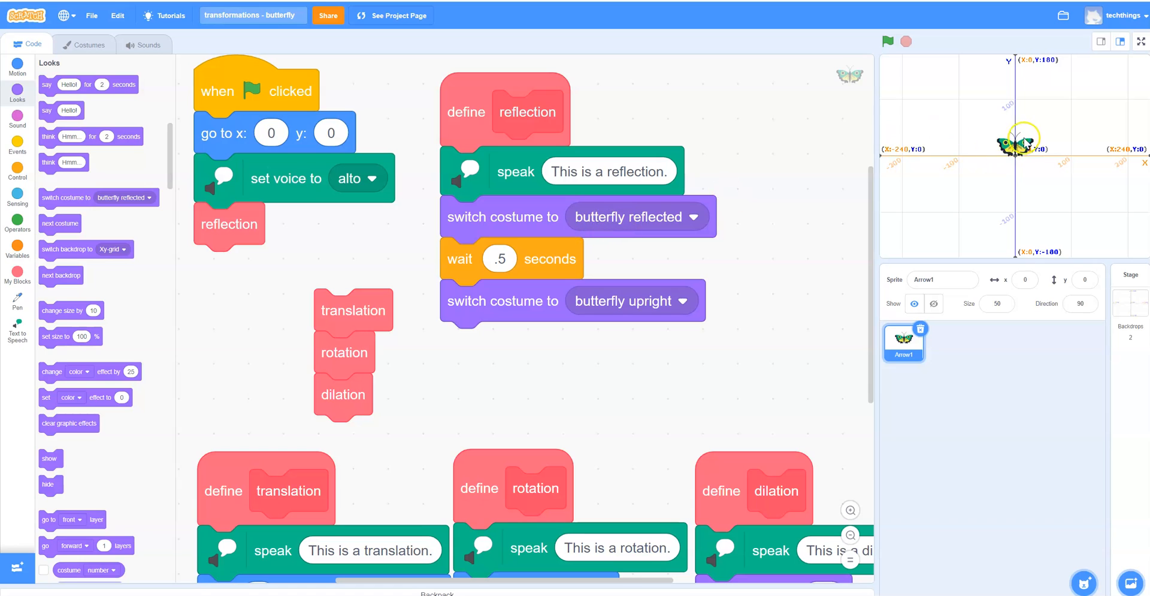
{"action": "mouse_move", "coordinate": [395, 206]}
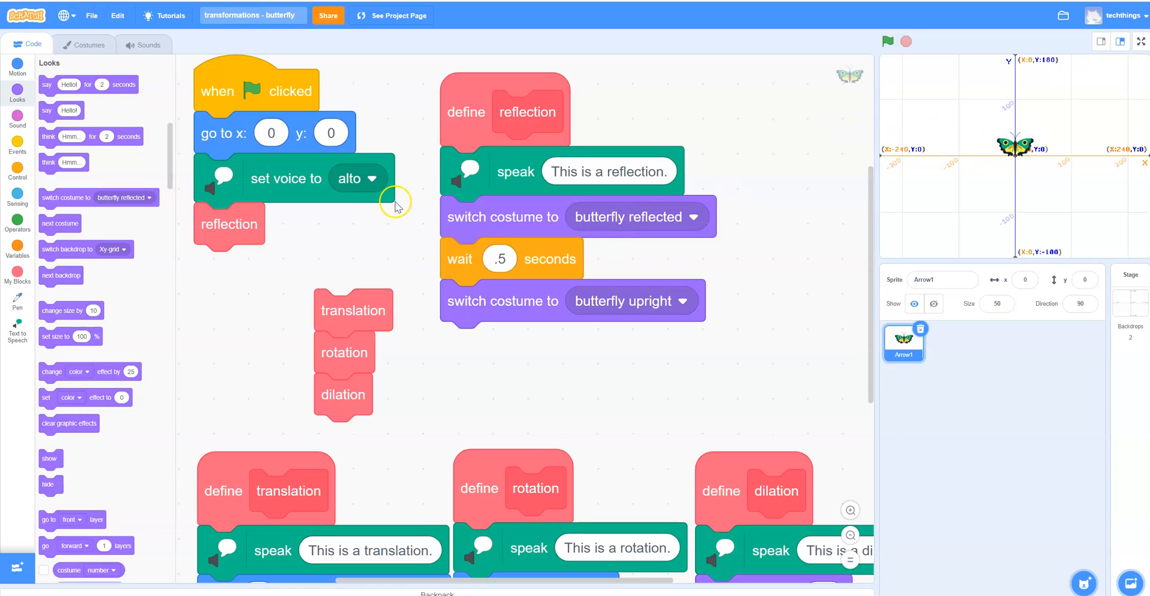
{"action": "mouse_move", "coordinate": [250, 120]}
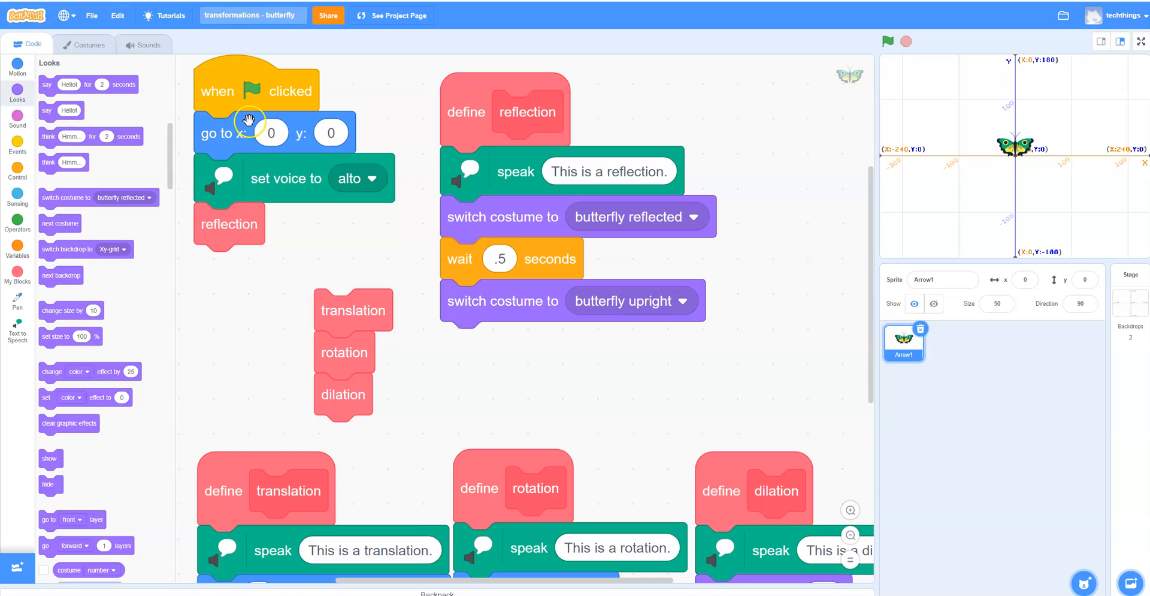
{"action": "mouse_move", "coordinate": [255, 103]}
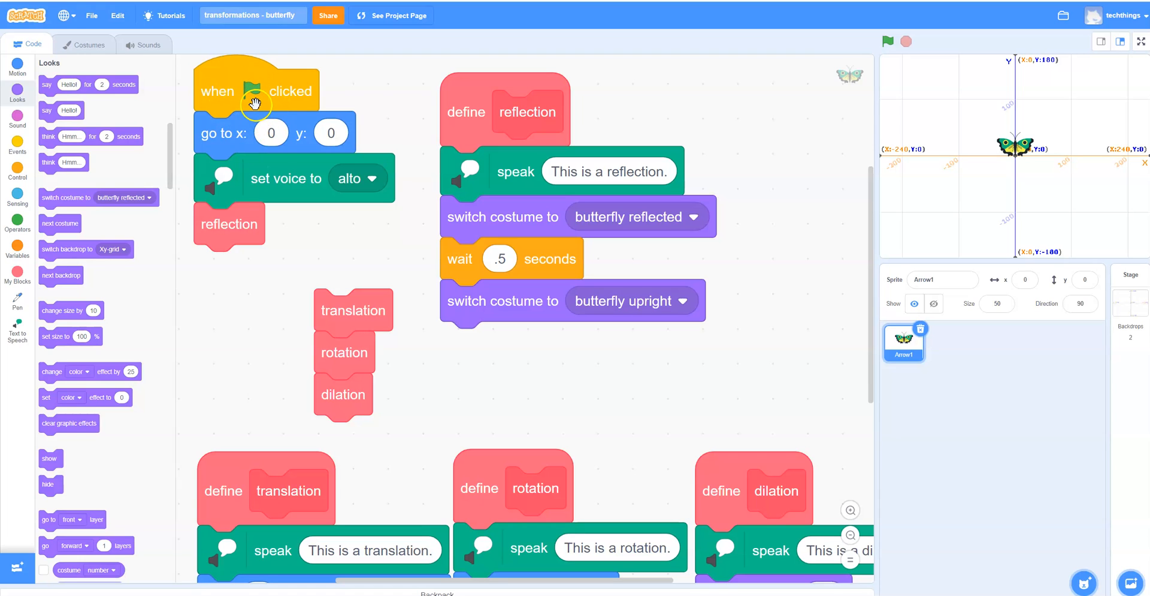
{"action": "left_click", "coordinate": [888, 42]}
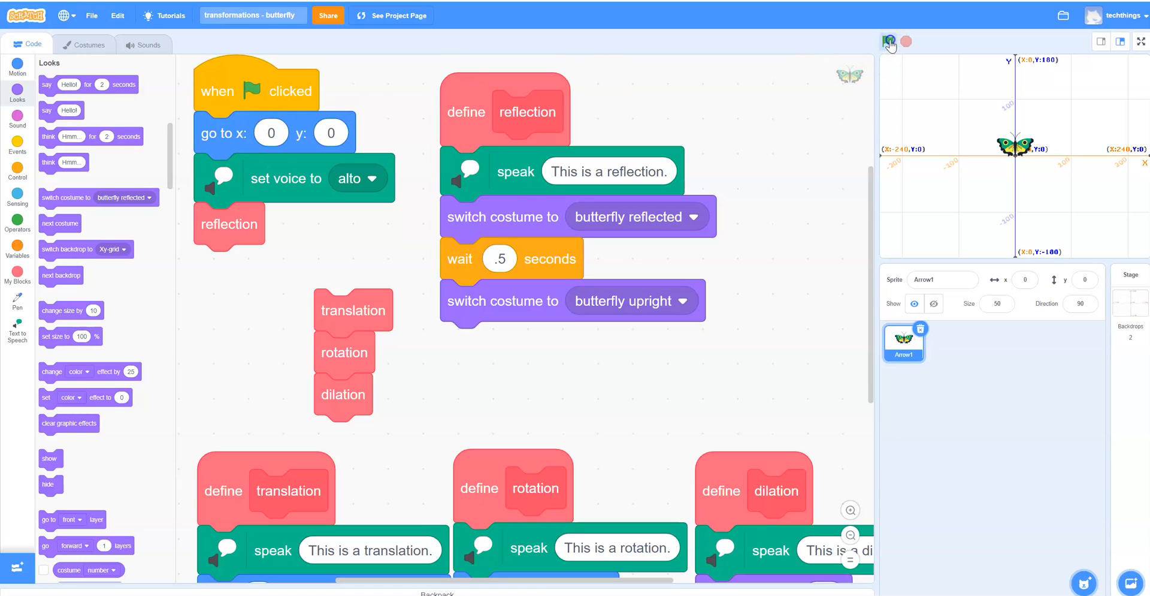
{"action": "left_click", "coordinate": [888, 42]}
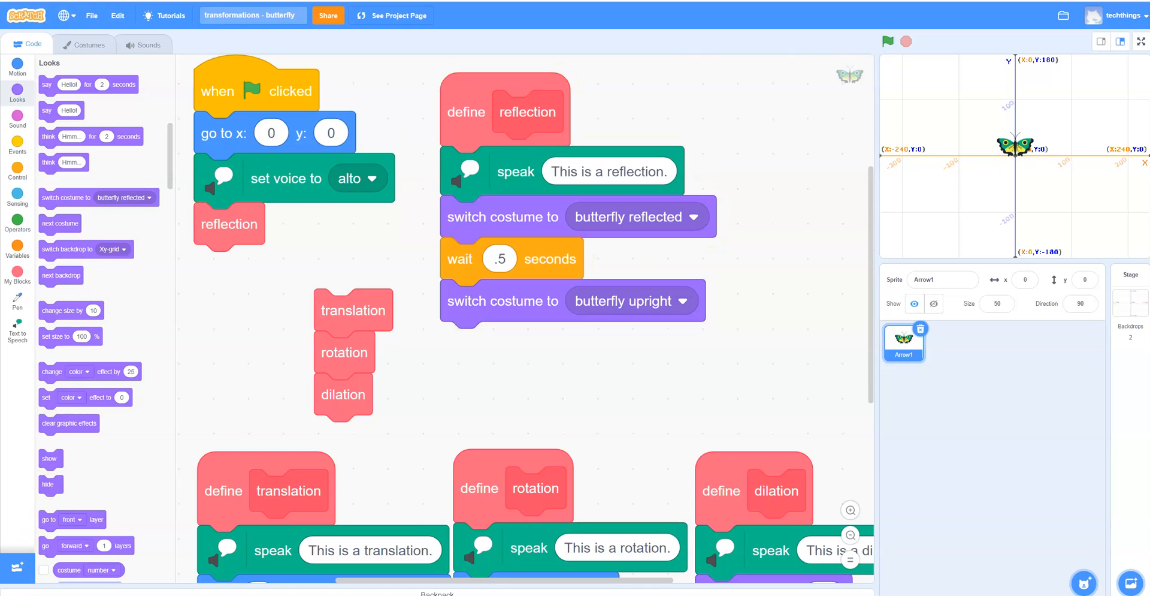
{"action": "mouse_move", "coordinate": [792, 144]}
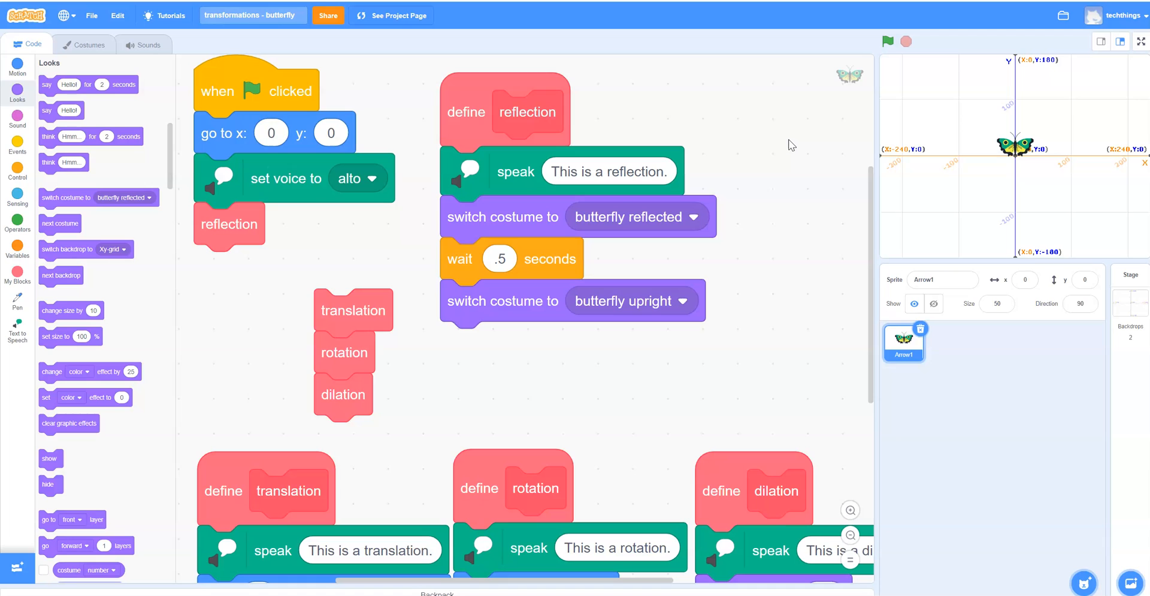
{"action": "mouse_move", "coordinate": [96, 514]}
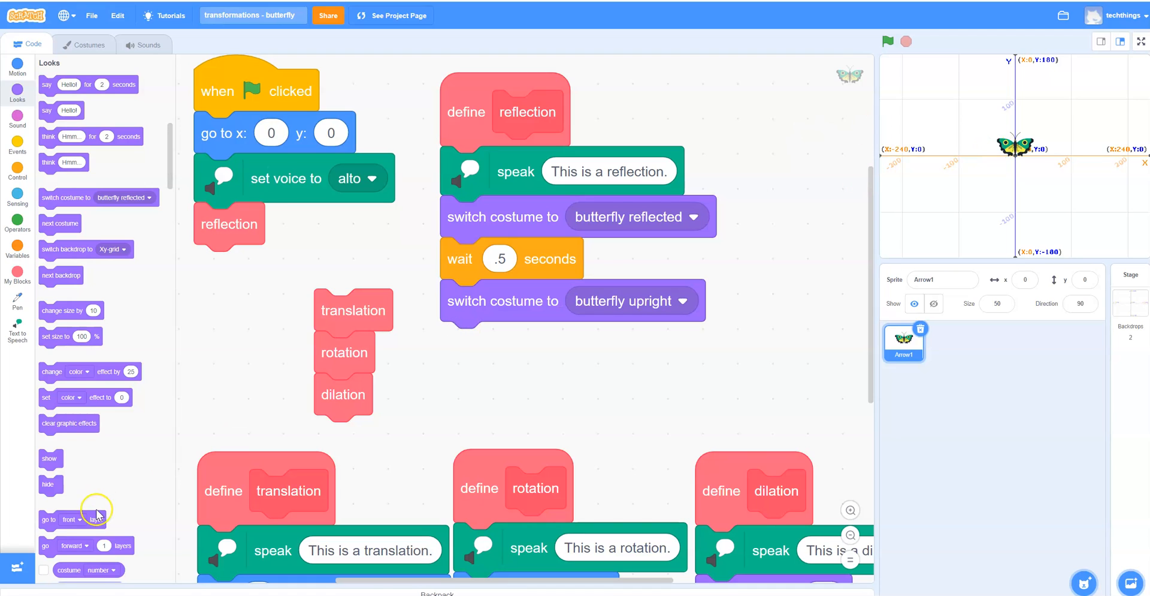